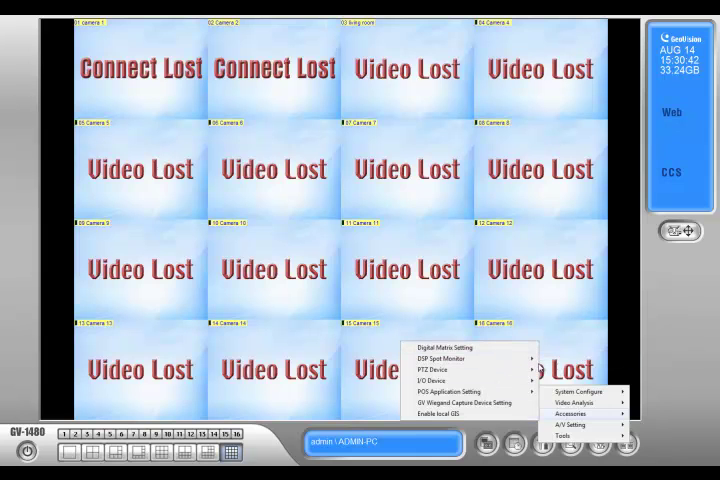
- Enable the DSP Spot Monitor, which restarts Multicam to the login splash
left_click(428, 356)
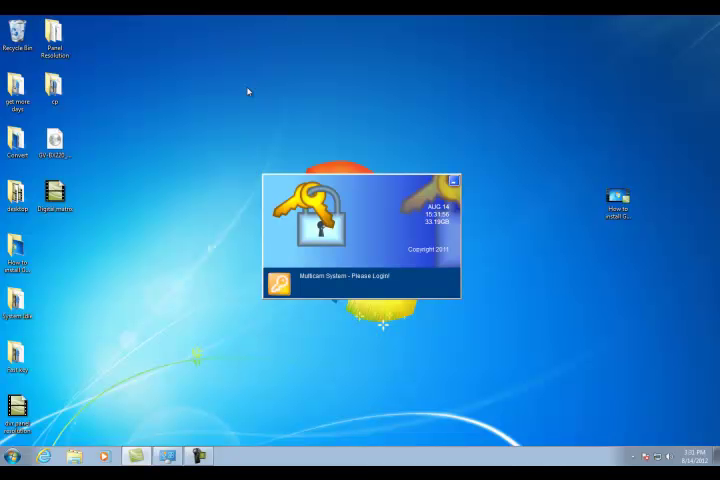
- Log in as 'admin' and reach the Spot Monitor Controller settings
left_click(360, 282)
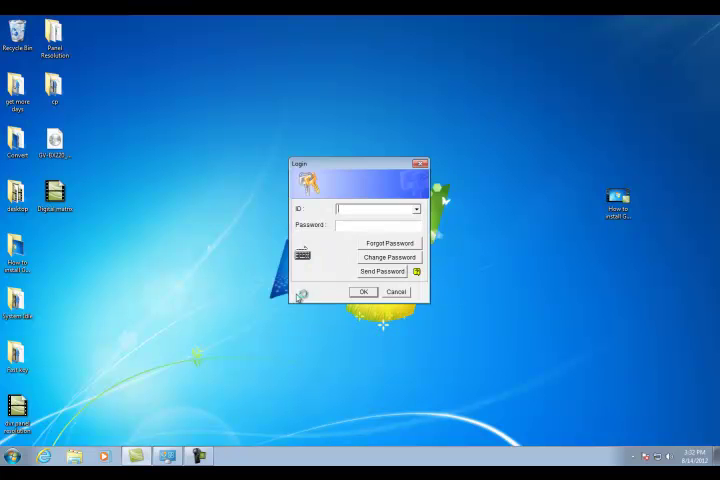
type("admin")
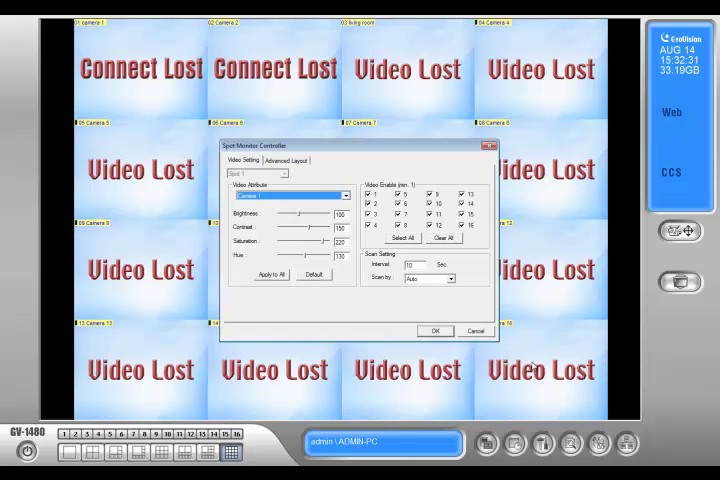
- Show the Spot Monitor Controller's Advanced Layout multi-screen choices
left_click(288, 160)
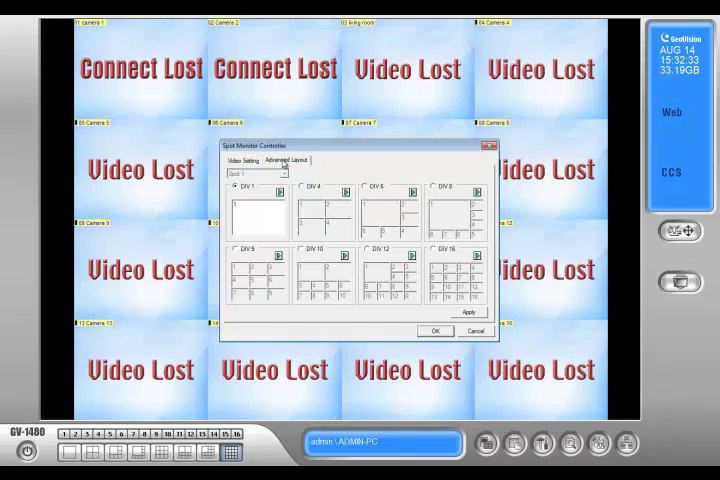
left_click(248, 160)
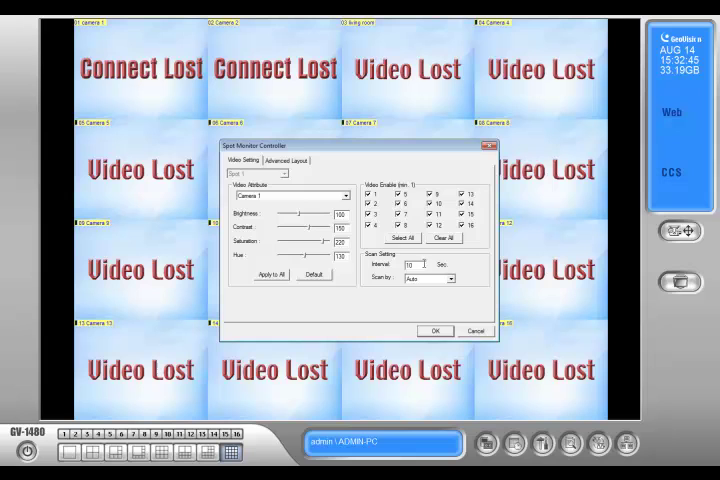
left_click(288, 160)
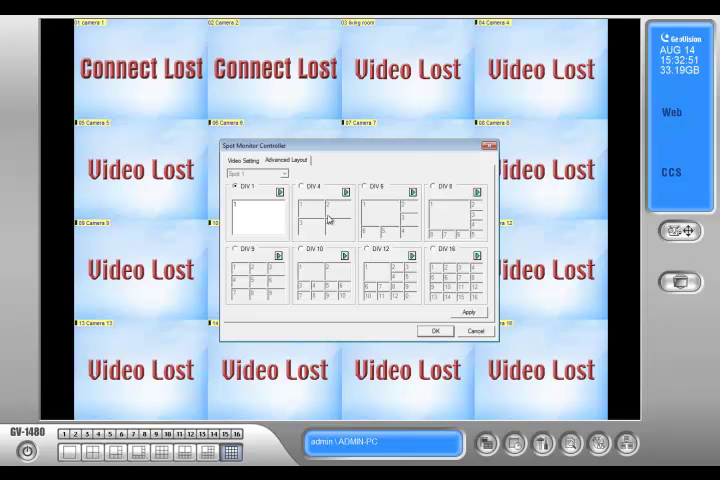
mouse_move(344, 270)
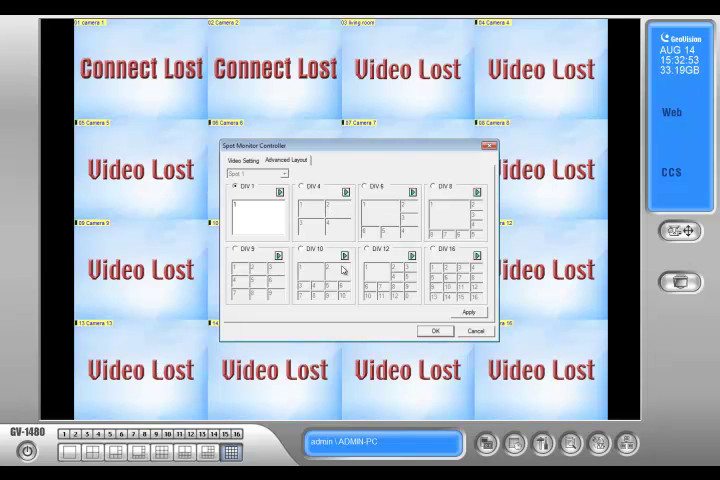
- Apply and confirm the advanced layout settings, then return to Video Setting
left_click(236, 250)
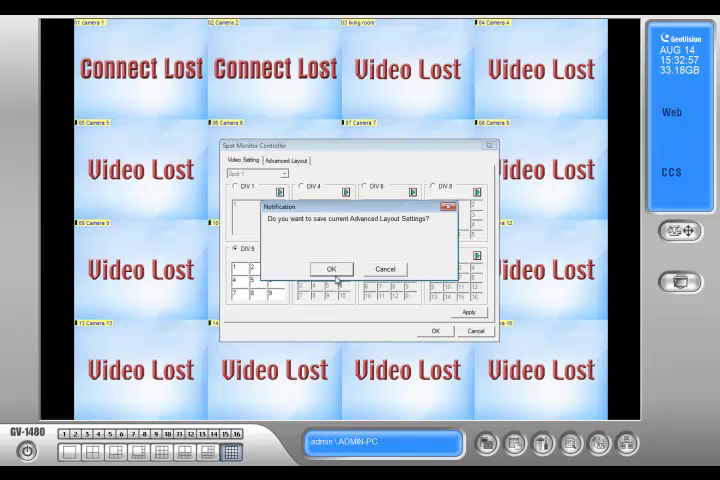
left_click(328, 268)
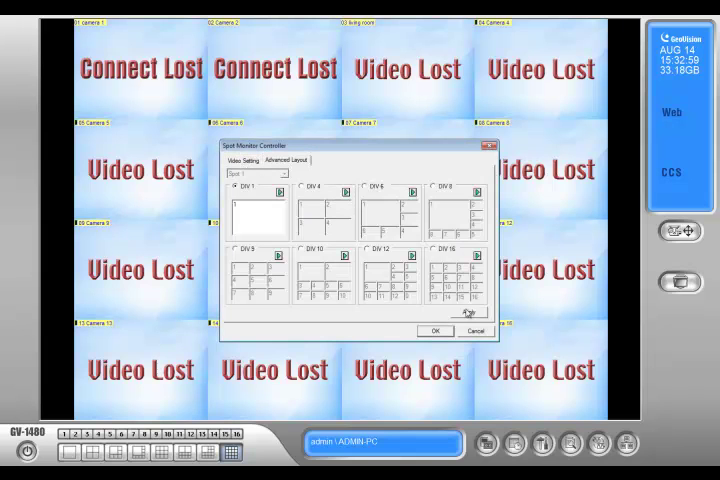
left_click(234, 250)
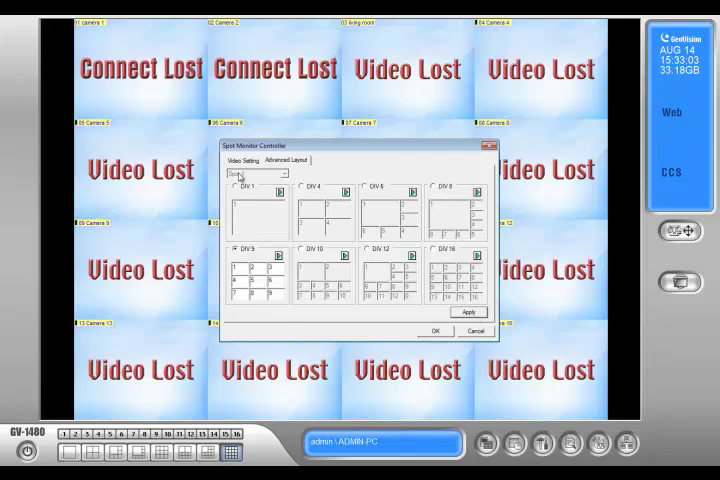
left_click(248, 160)
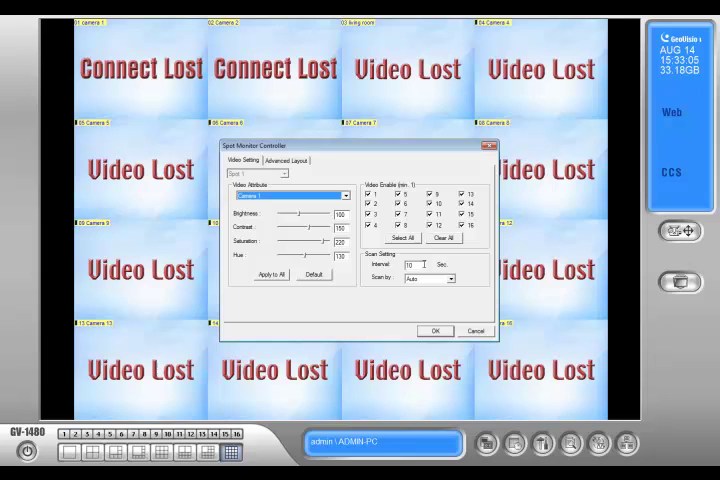